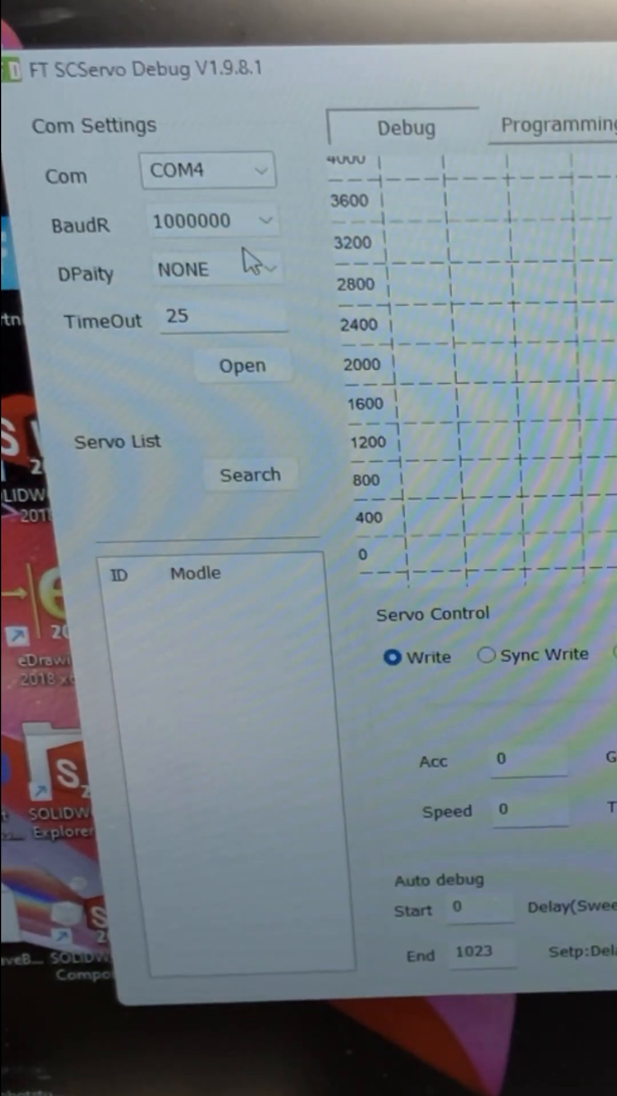
- Connect to the servo bus on COM4 at 1000000 baud with parity NONE
left_click(242, 366)
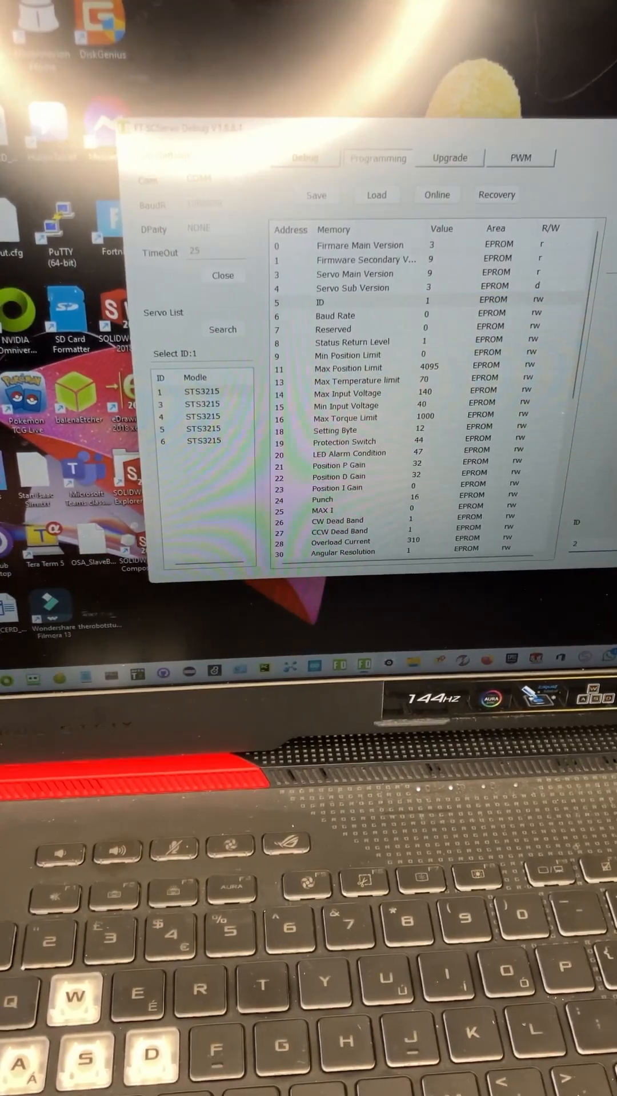
left_click(315, 195)
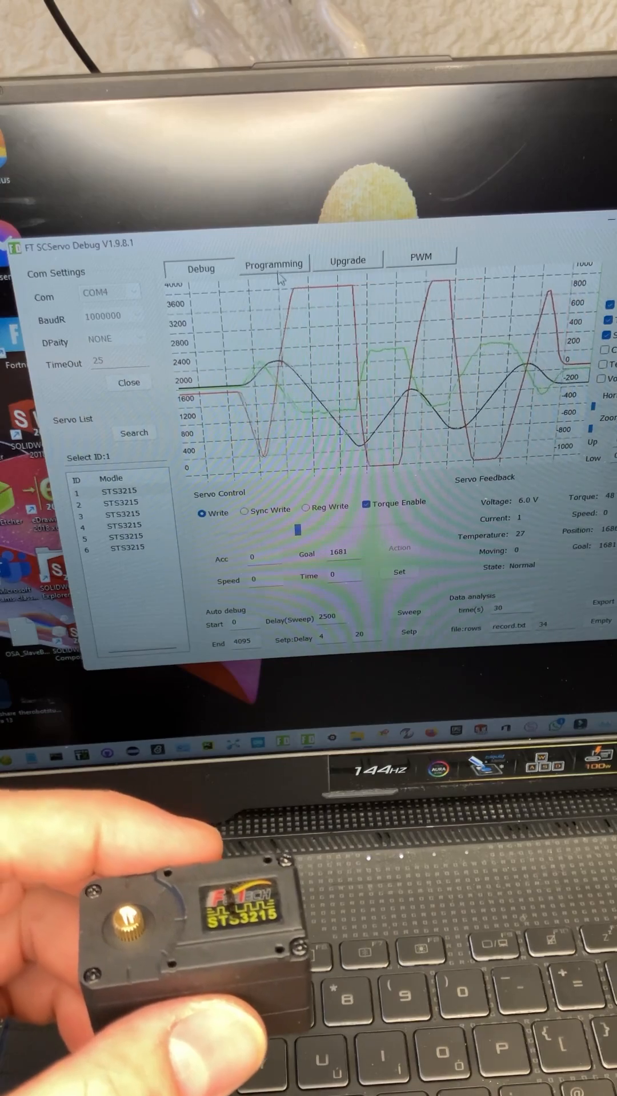
left_click(274, 264)
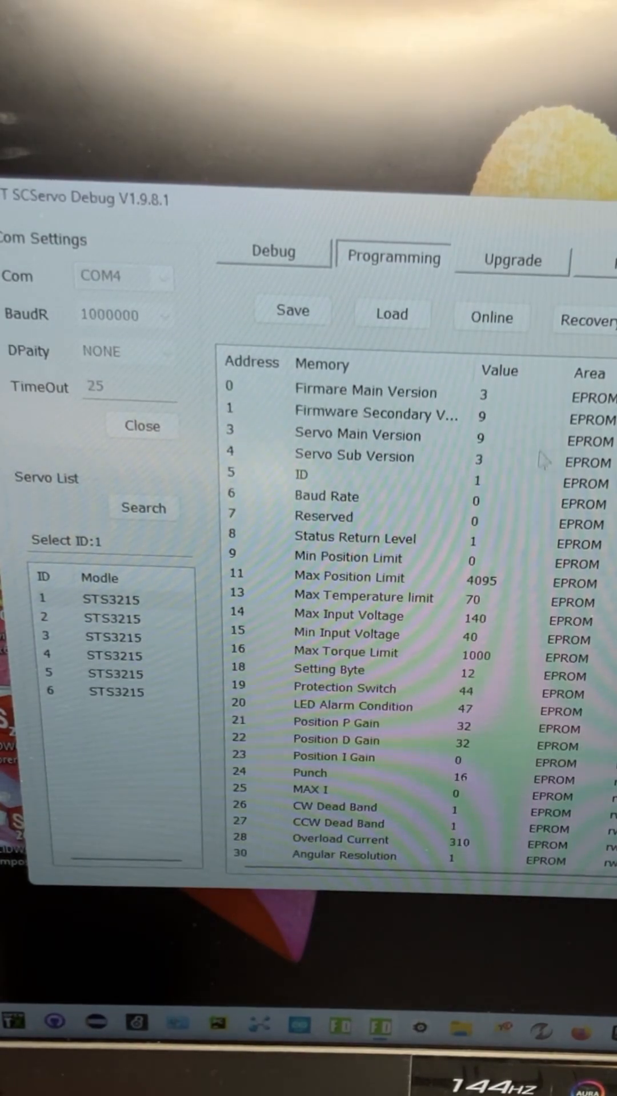
left_click(273, 251)
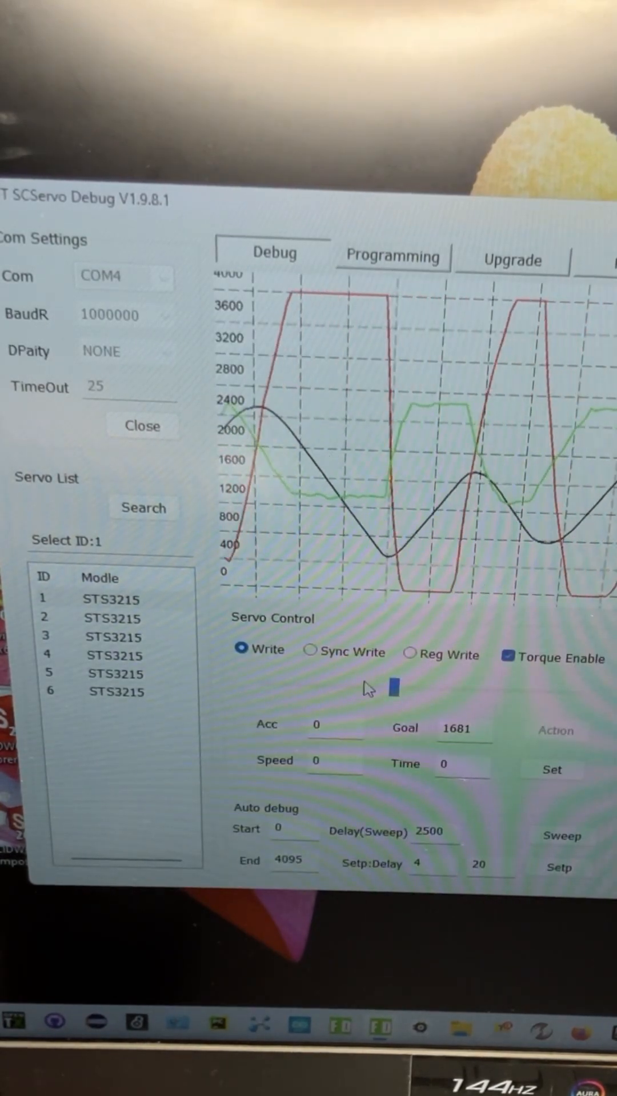
- Sync Write a goal position of 2048 to all six servos at once
left_click(103, 618)
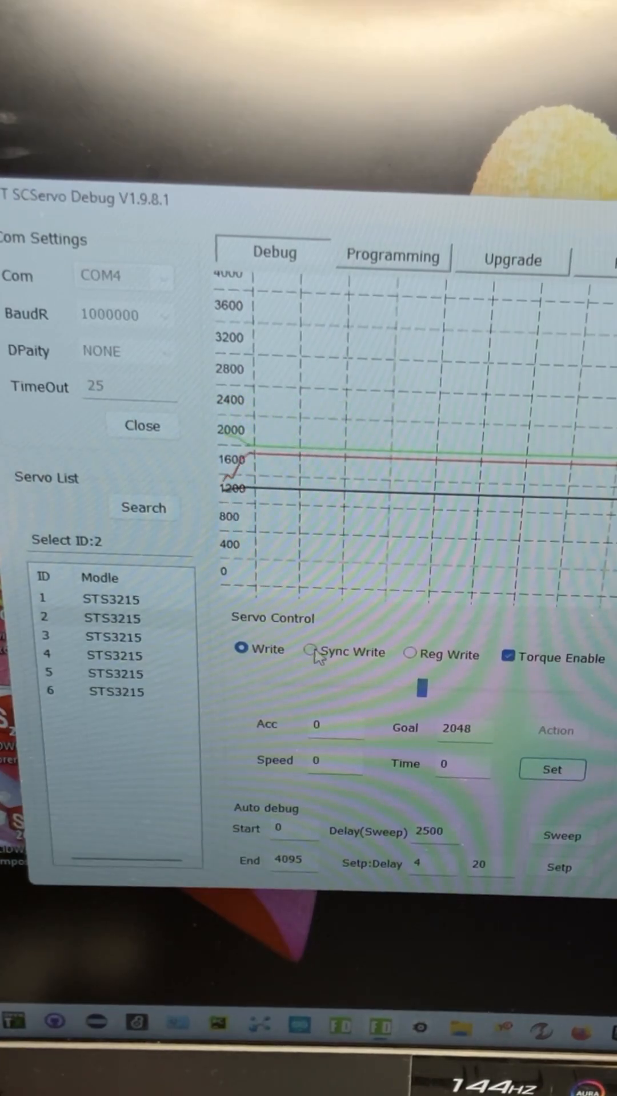
left_click(311, 651)
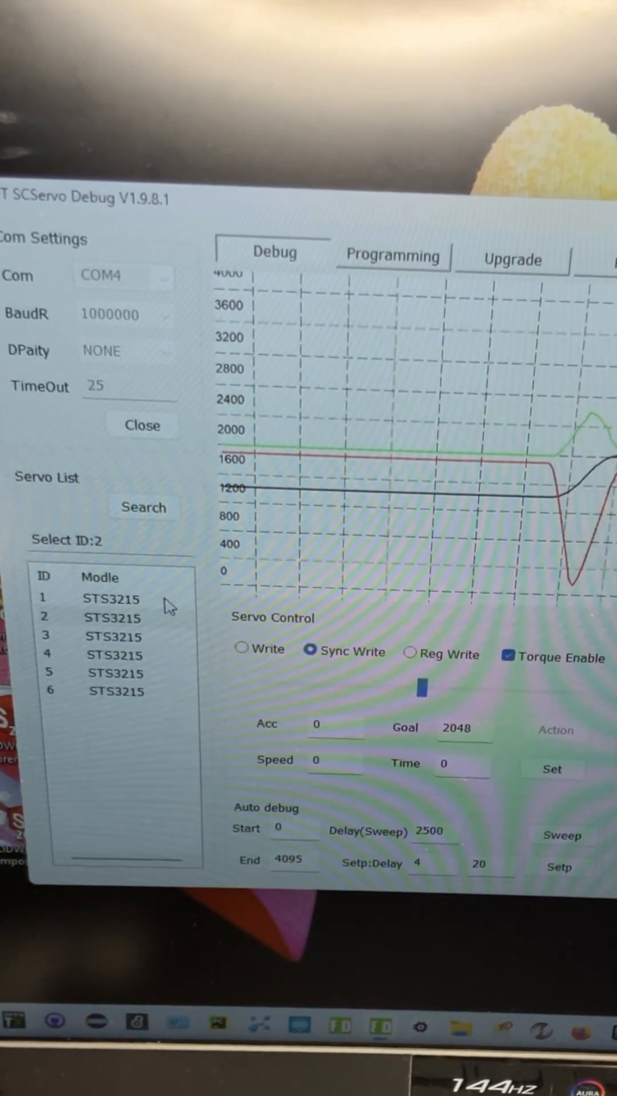